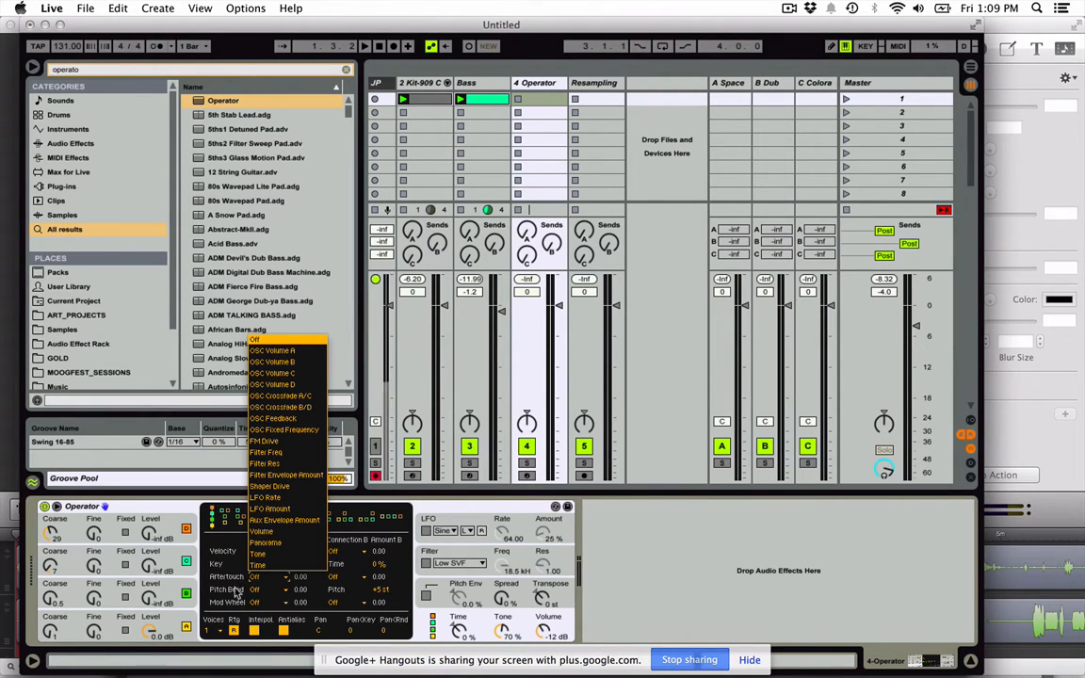
pyautogui.moveTo(273, 582)
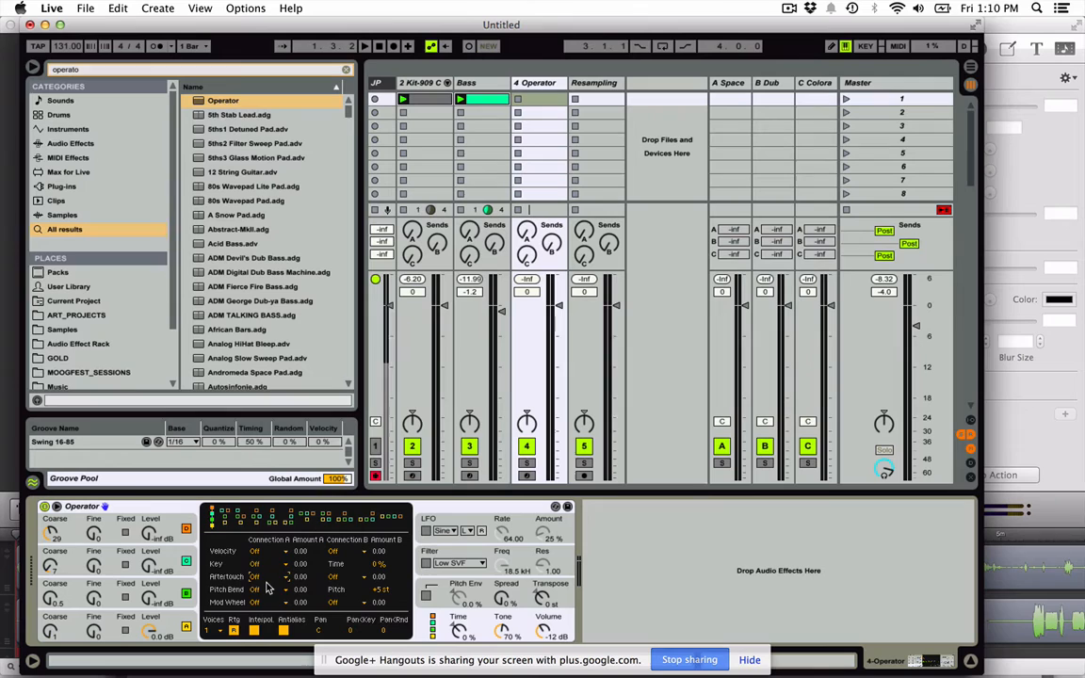
# Step: Open Operator's list of modulation destinations for the aftertouch routing
pyautogui.click(266, 551)
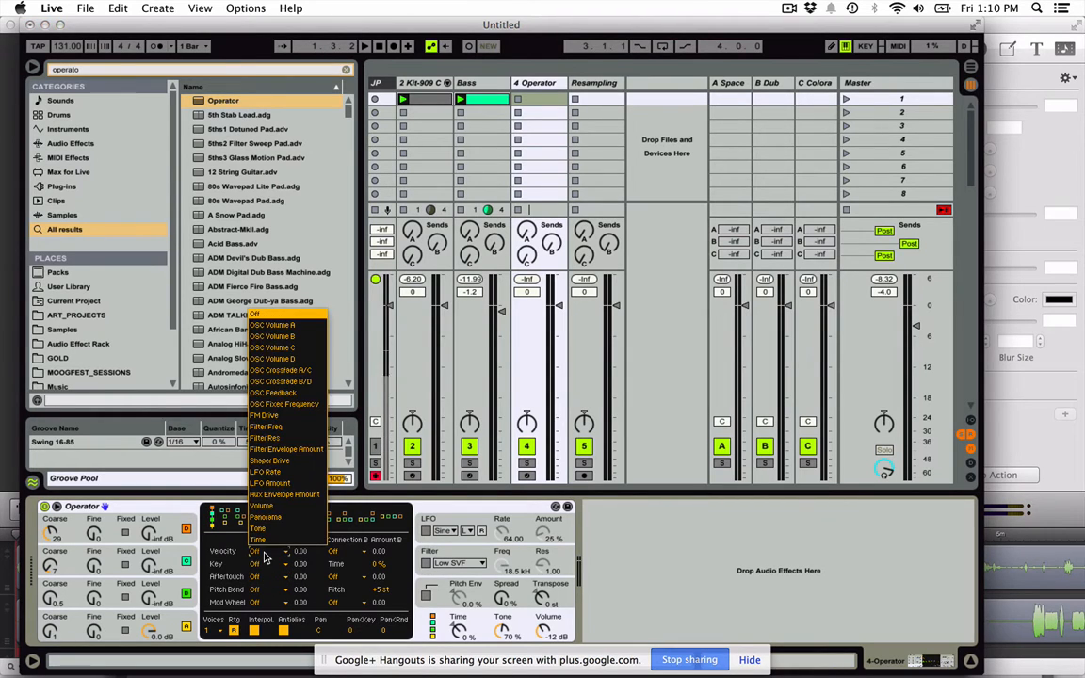
pyautogui.moveTo(287, 416)
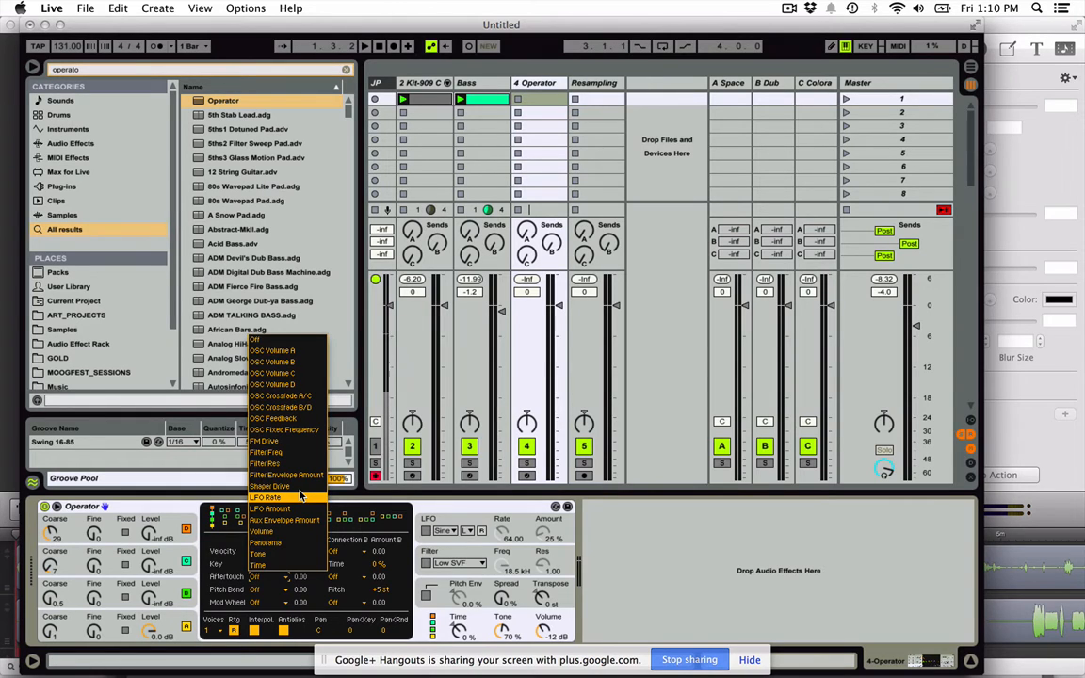
pyautogui.moveTo(295, 520)
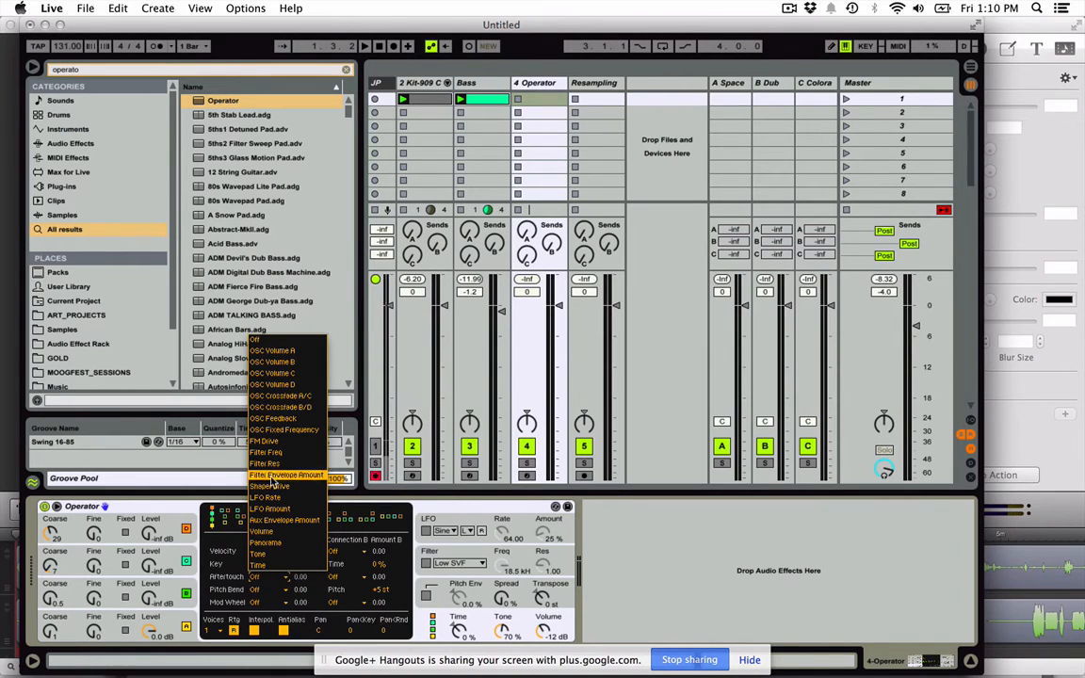
pyautogui.moveTo(295, 441)
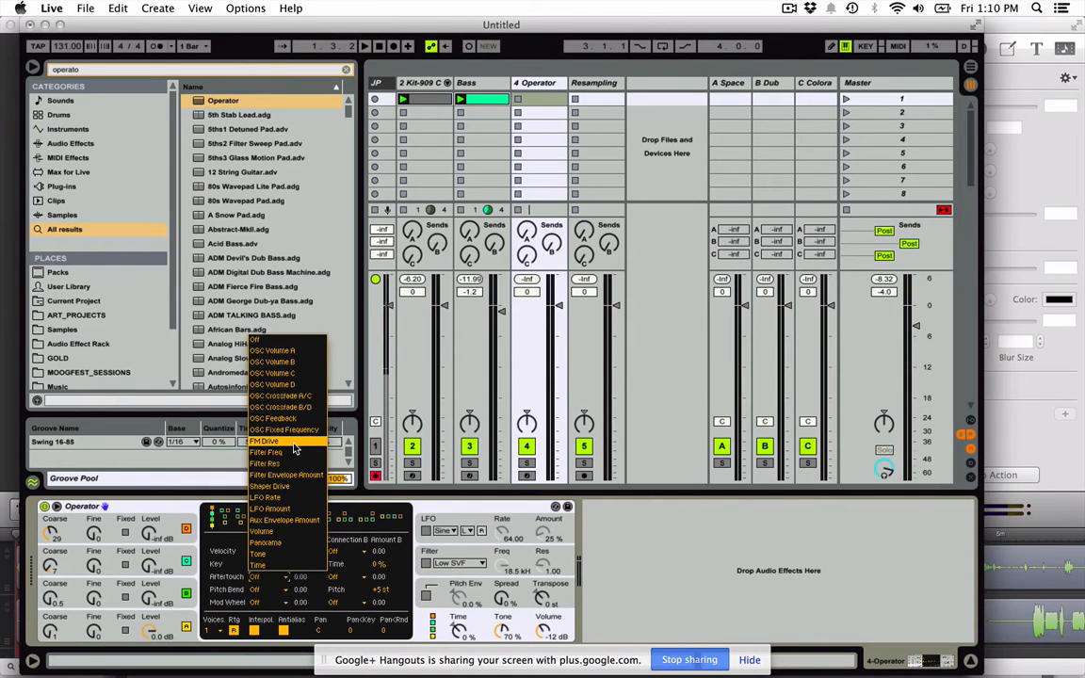
pyautogui.moveTo(286, 407)
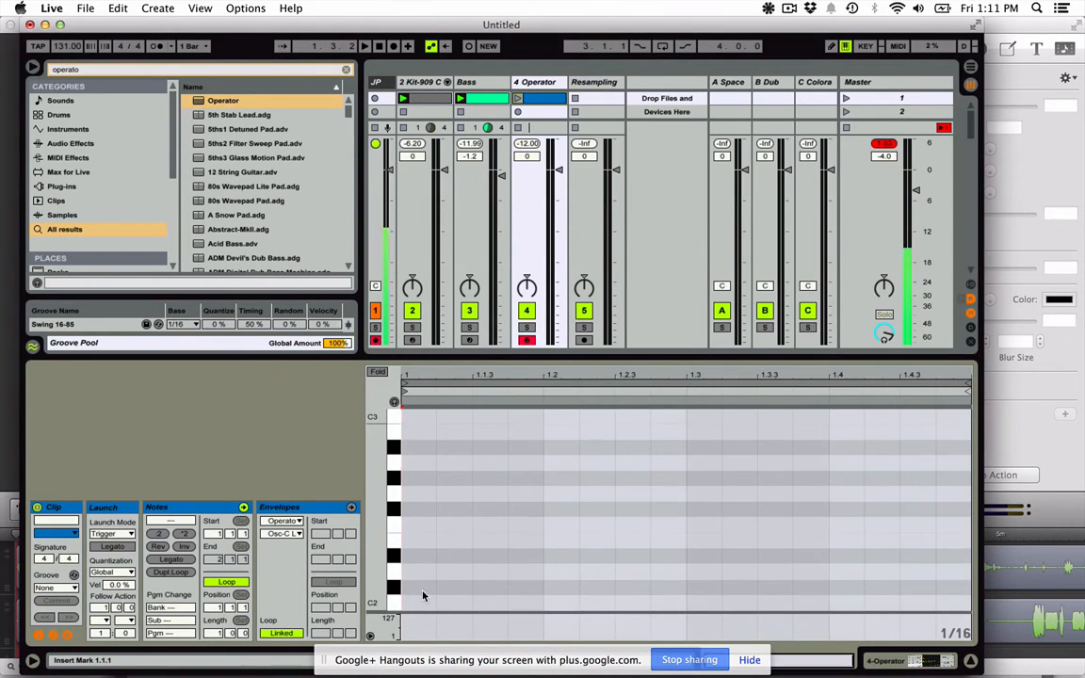
# Step: Draw a single C2 note in the Operator clip's note editor
pyautogui.click(433, 479)
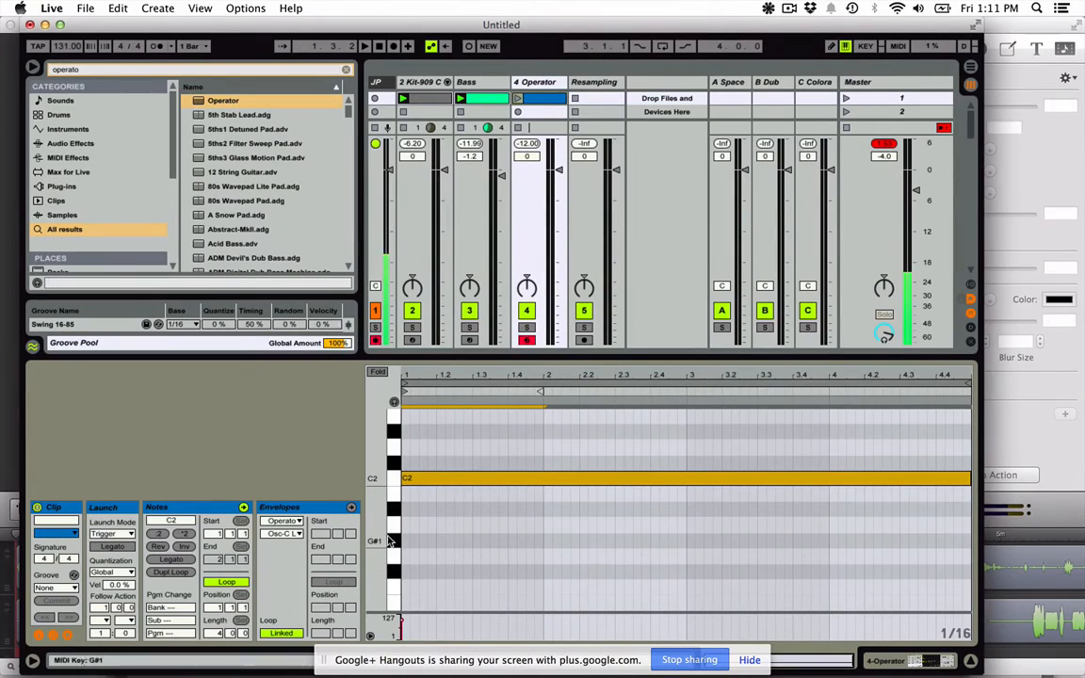
# Step: Set the clip envelope source to MIDI Ctrl to list controllers like Channel Pressure
pyautogui.click(285, 521)
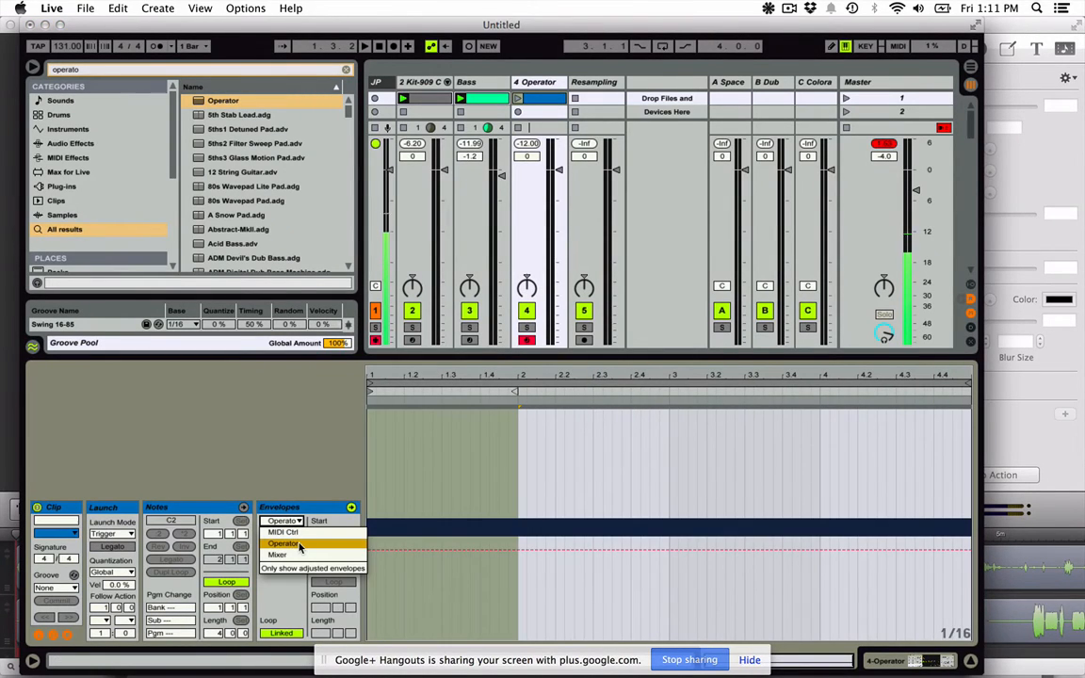
pyautogui.click(283, 543)
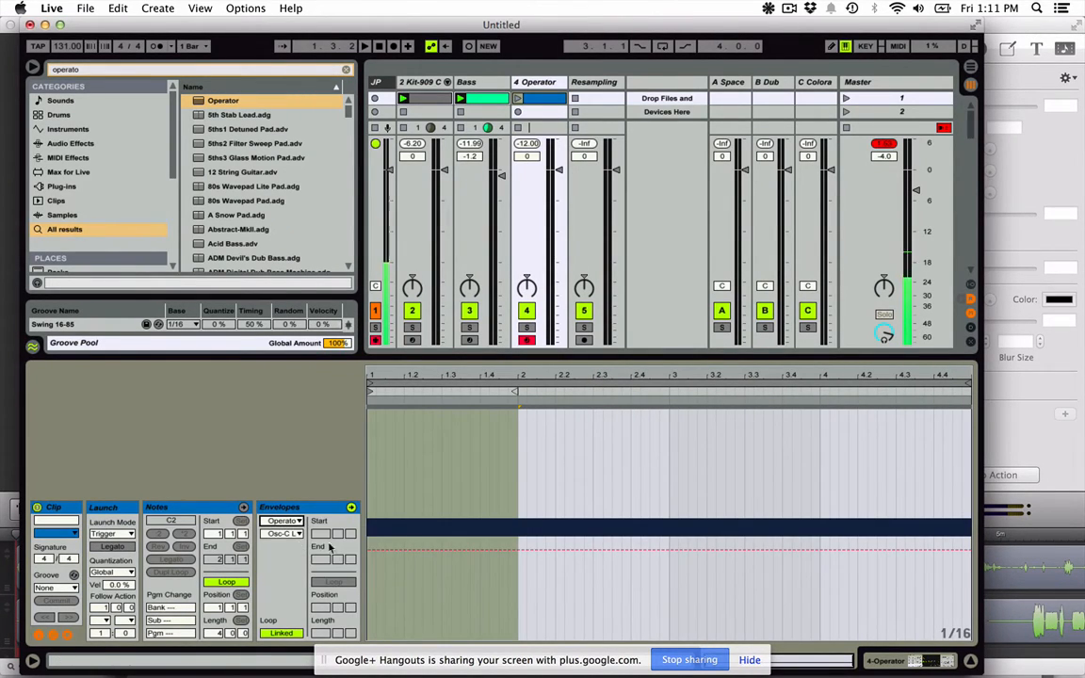
pyautogui.click(283, 521)
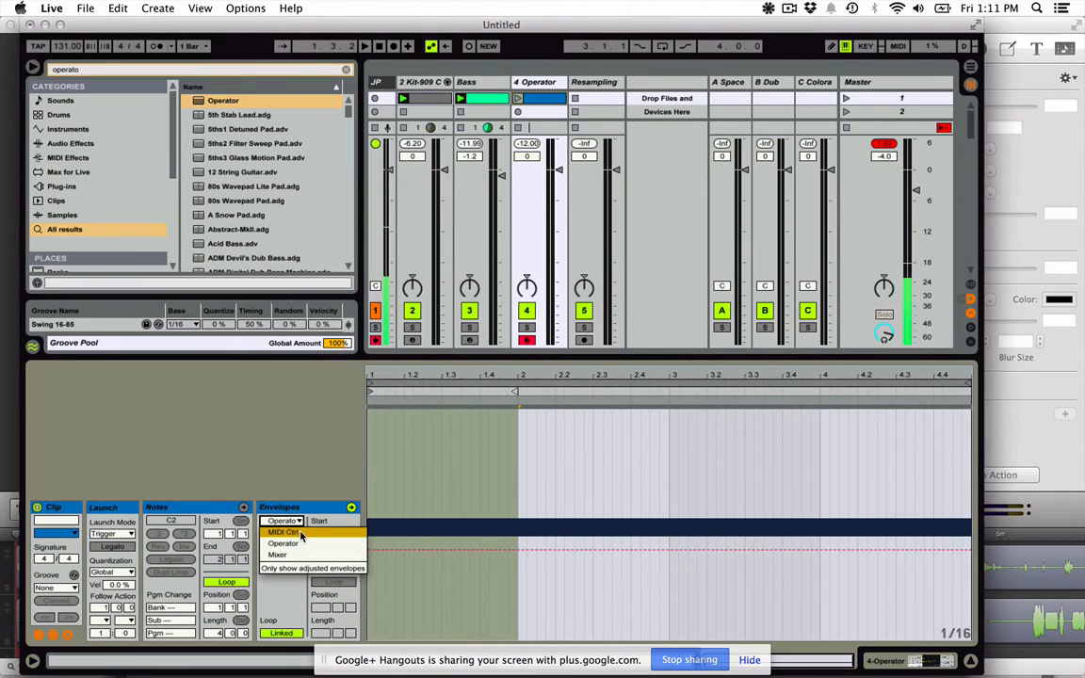
pyautogui.click(282, 521)
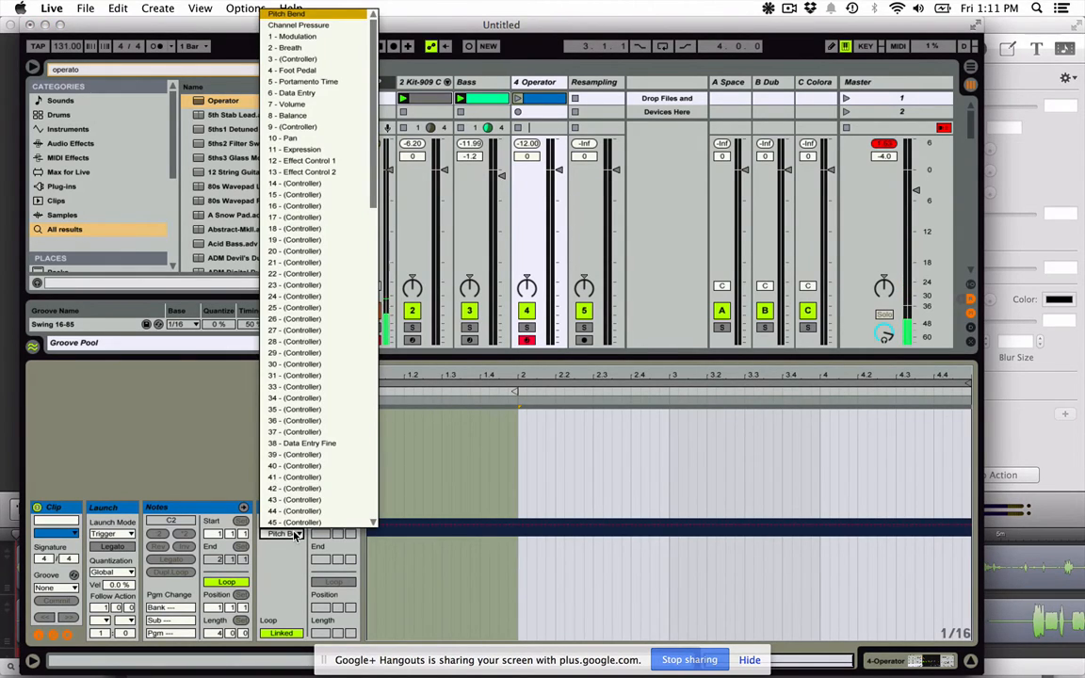
pyautogui.moveTo(320, 104)
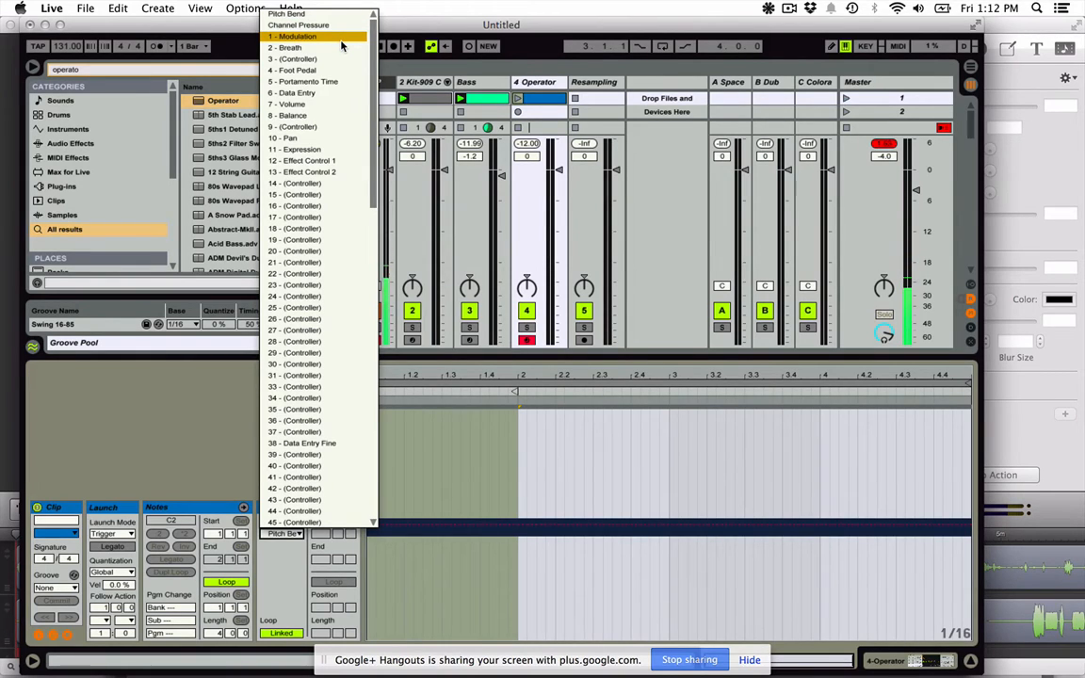
pyautogui.moveTo(340, 25)
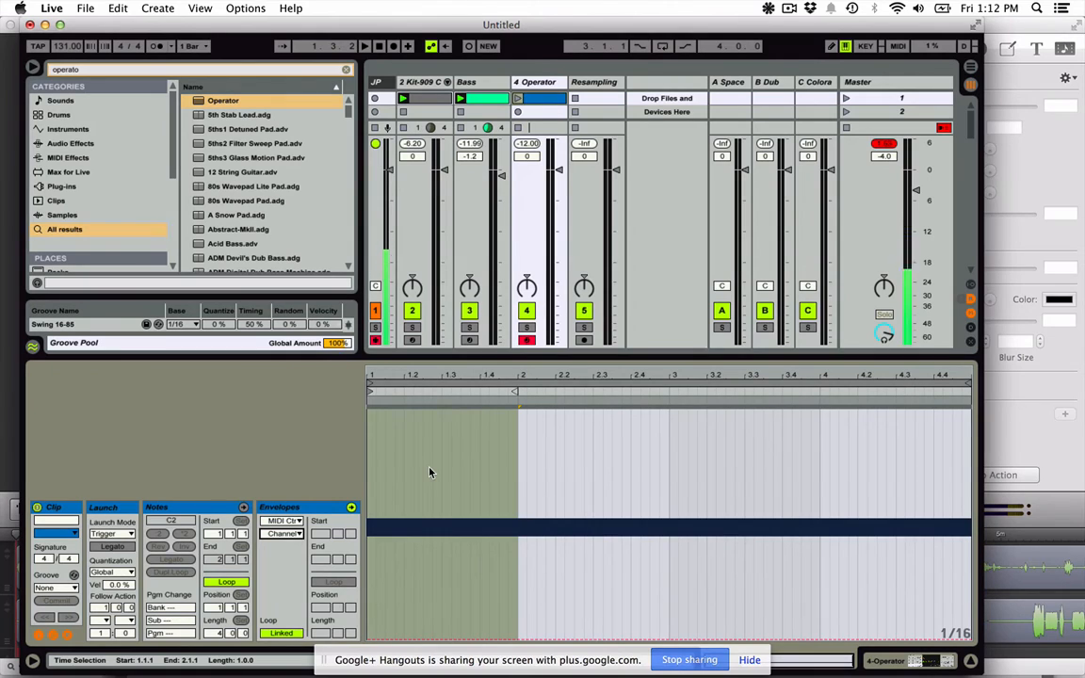
pyautogui.moveTo(475, 485)
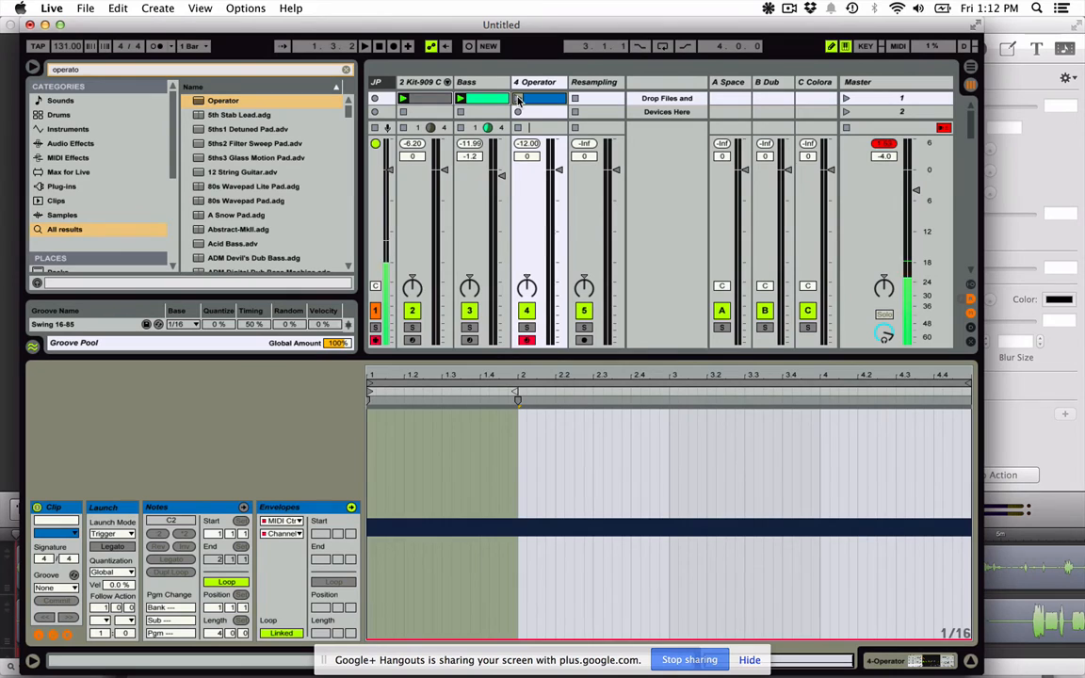
# Step: Play the Operator clip and work in the Channel Pressure envelope area
pyautogui.click(364, 45)
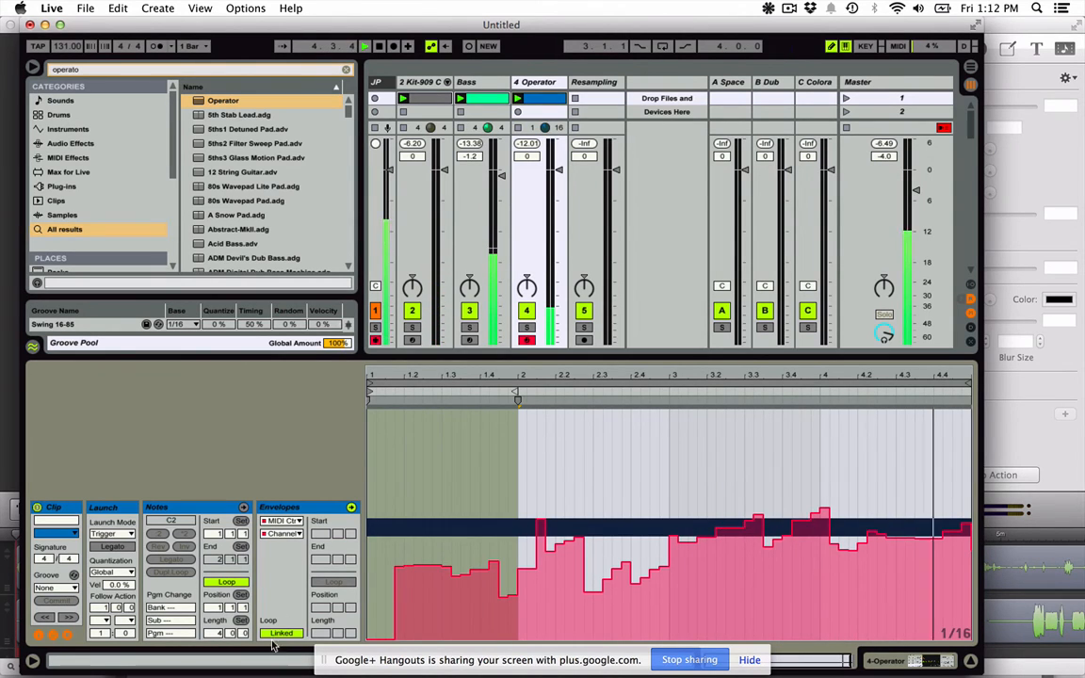
pyautogui.click(281, 633)
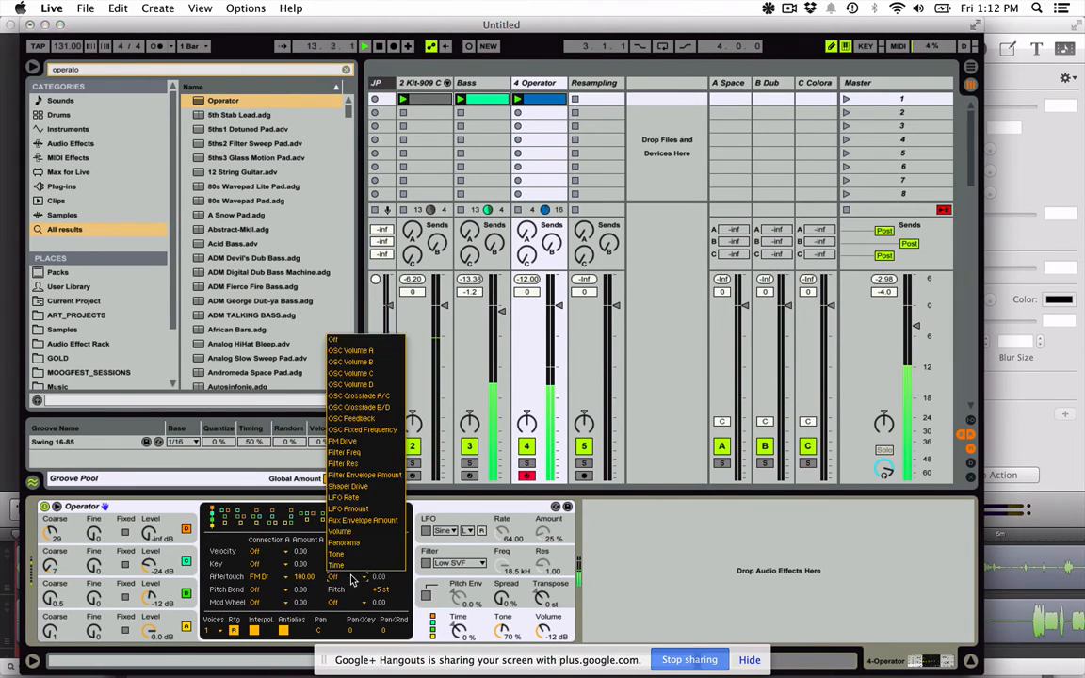
pyautogui.moveTo(400, 409)
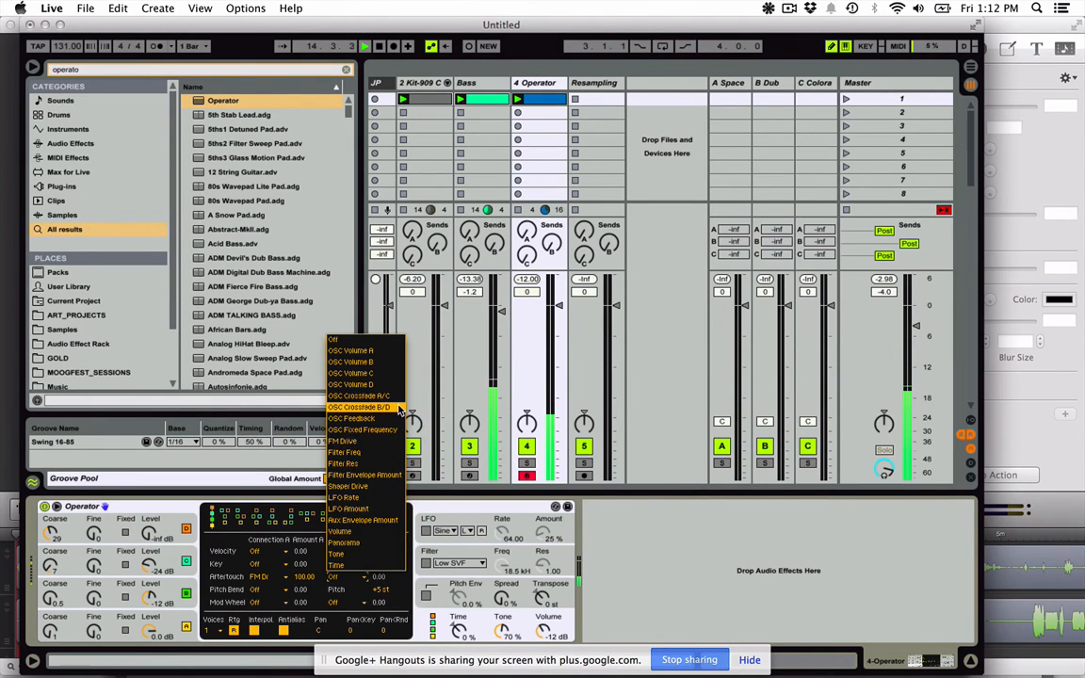